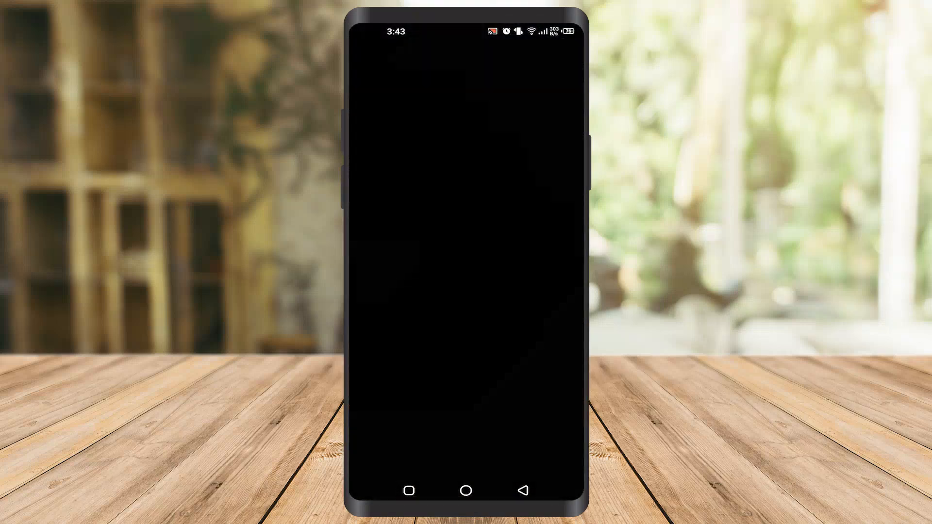
Search the Play Store for "cam scanner" and pick the CamScanner result.
left_click(466, 261)
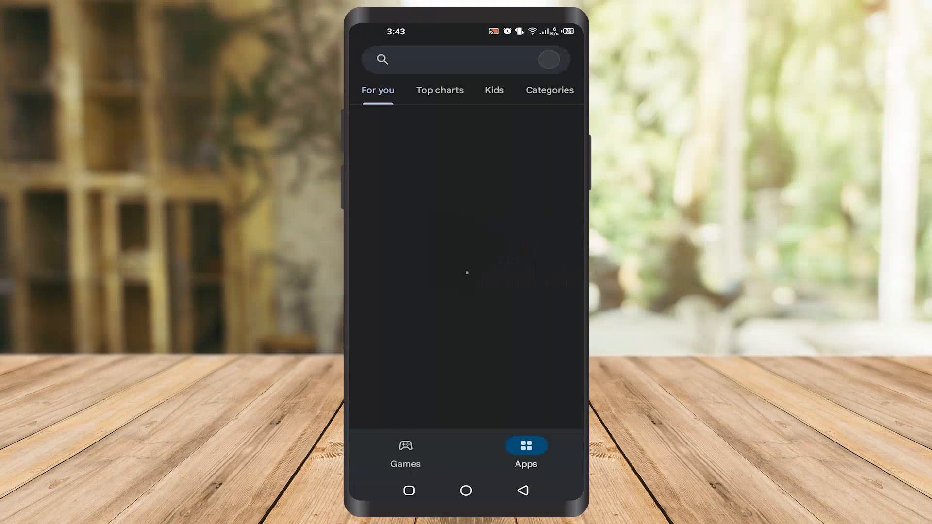
type("cam")
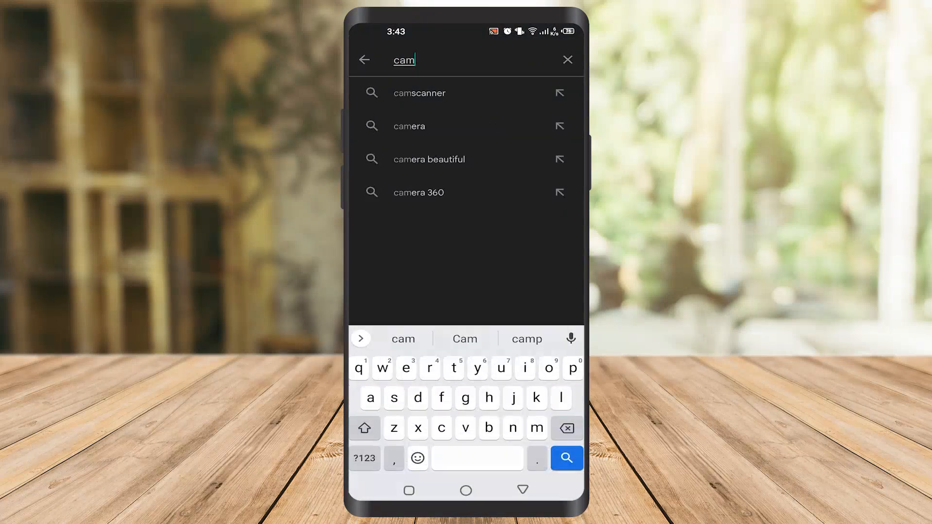
type("nner")
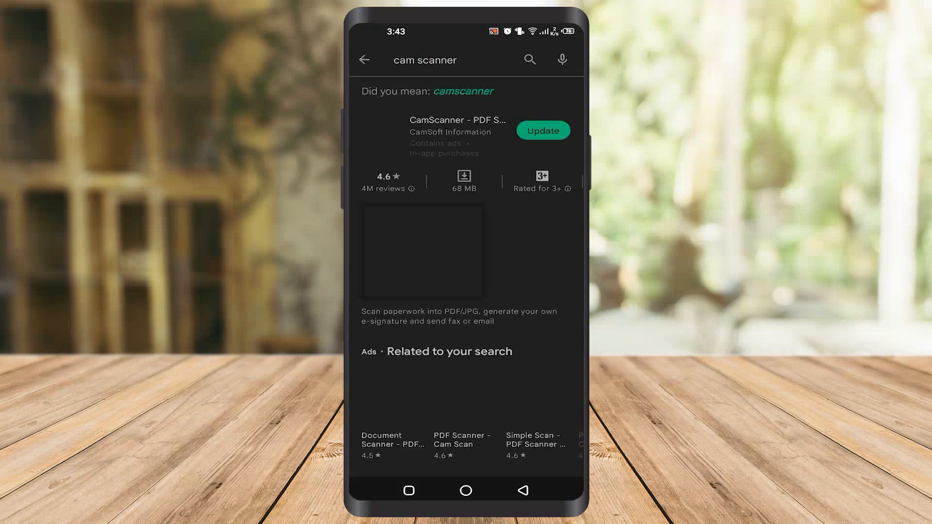
left_click(458, 131)
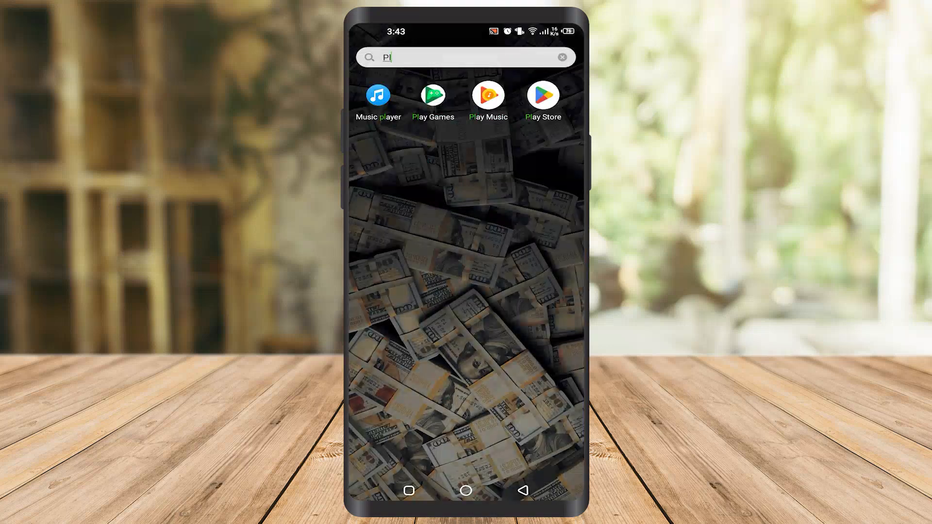
Launch CamScanner from the launcher's app search results.
left_click(561, 57)
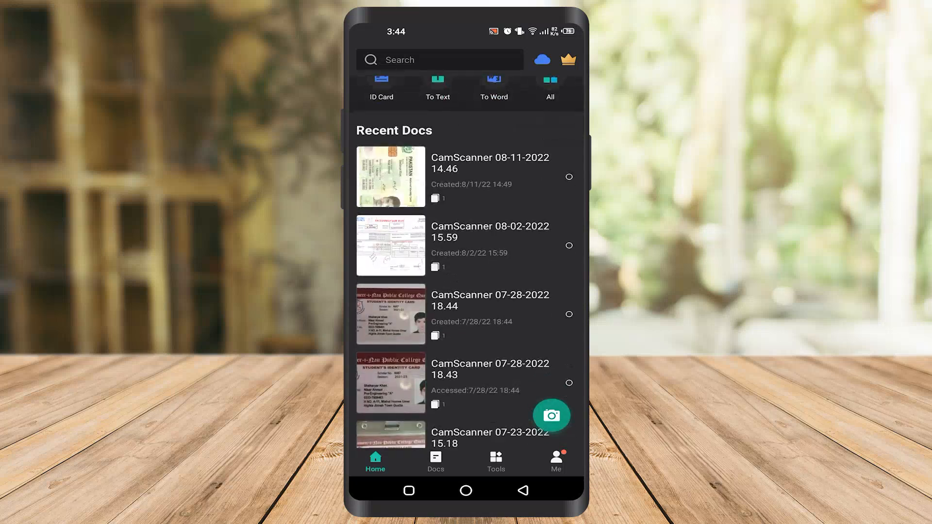
Open the "CamScanner 08-02-2022 15.59" document from Recent Docs.
left_click(551, 415)
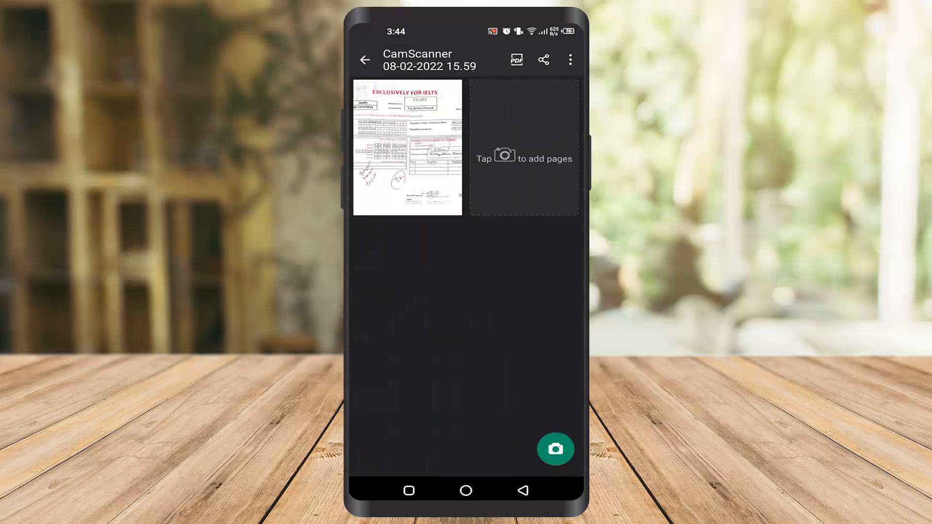
View the IELTS form page in the Image viewer, then go back to Home.
left_click(406, 148)
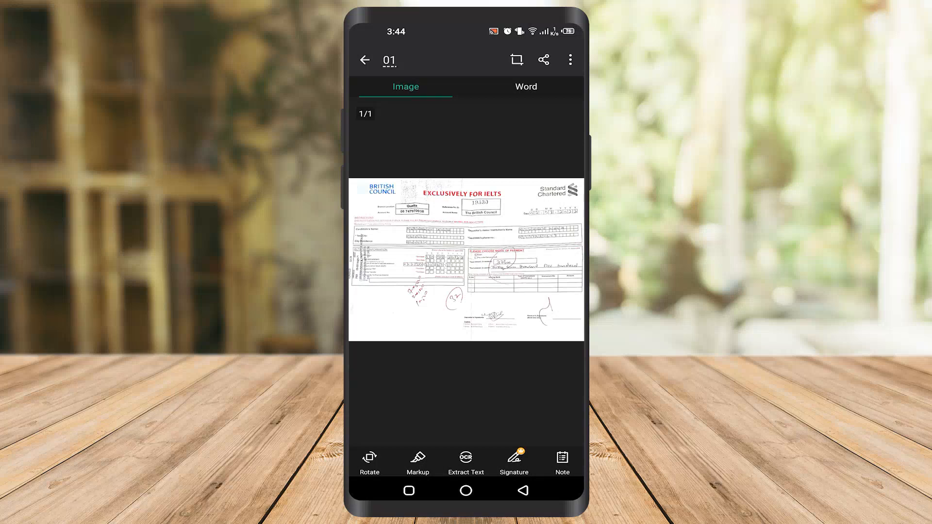
left_click(365, 59)
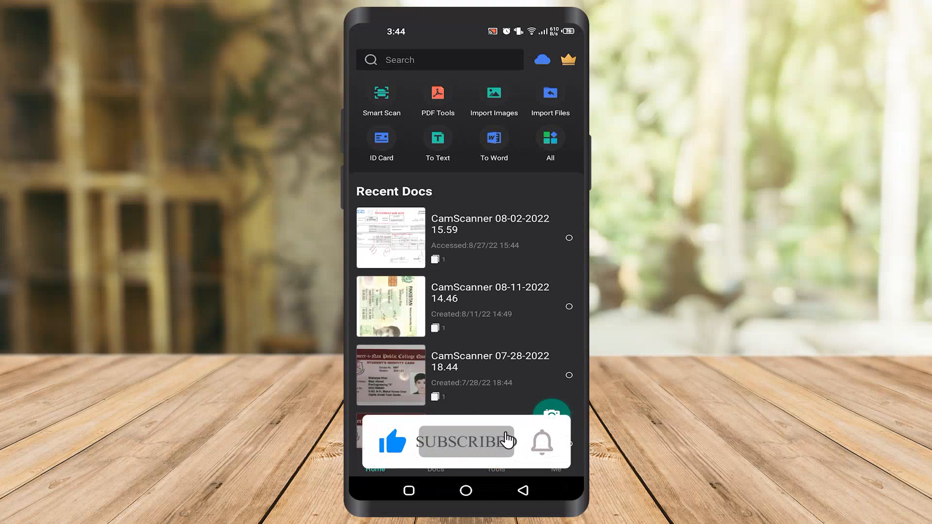
left_click(466, 441)
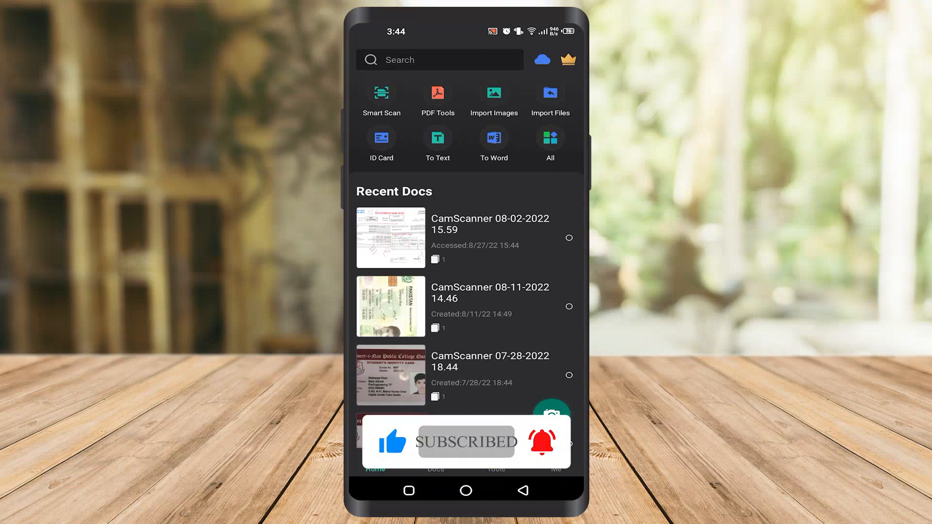